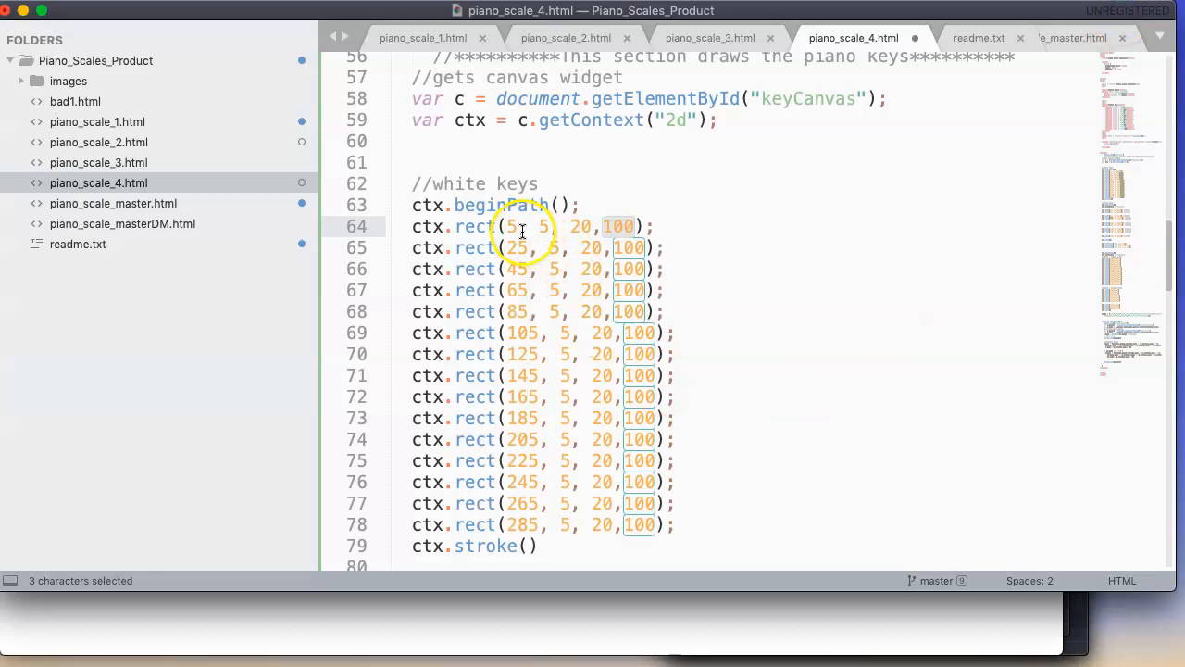
Place the cursor after calculate(), before the closing script tag, ready for clearMarks
{"action": "scroll", "scroll_direction": "down", "scroll_amount": 3}
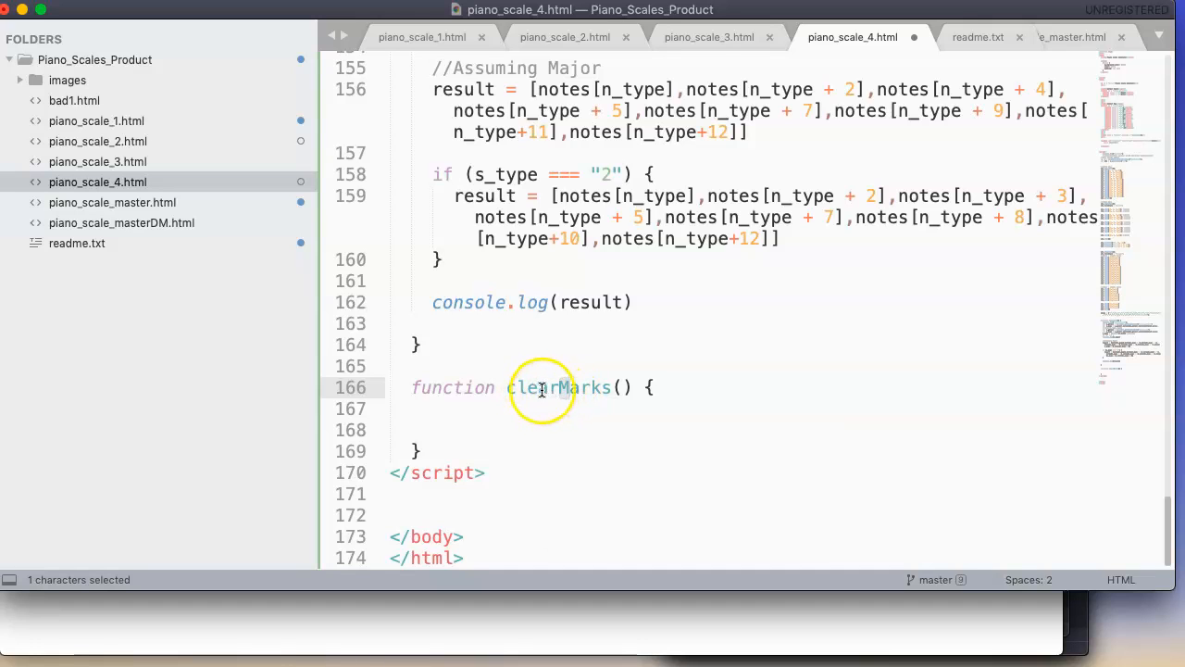
{"action": "left_click", "coordinate": [620, 387]}
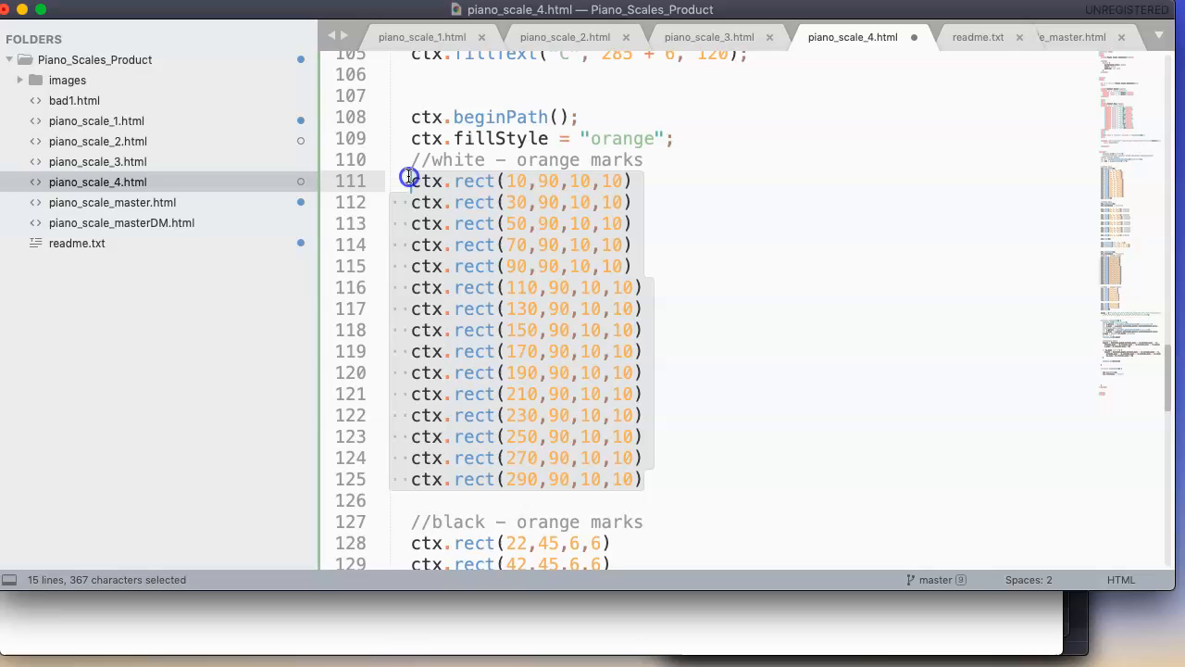
Scroll to the white-key orange mark rectangles to copy them into clearMarks
{"action": "scroll", "scroll_direction": "down", "scroll_amount": 3}
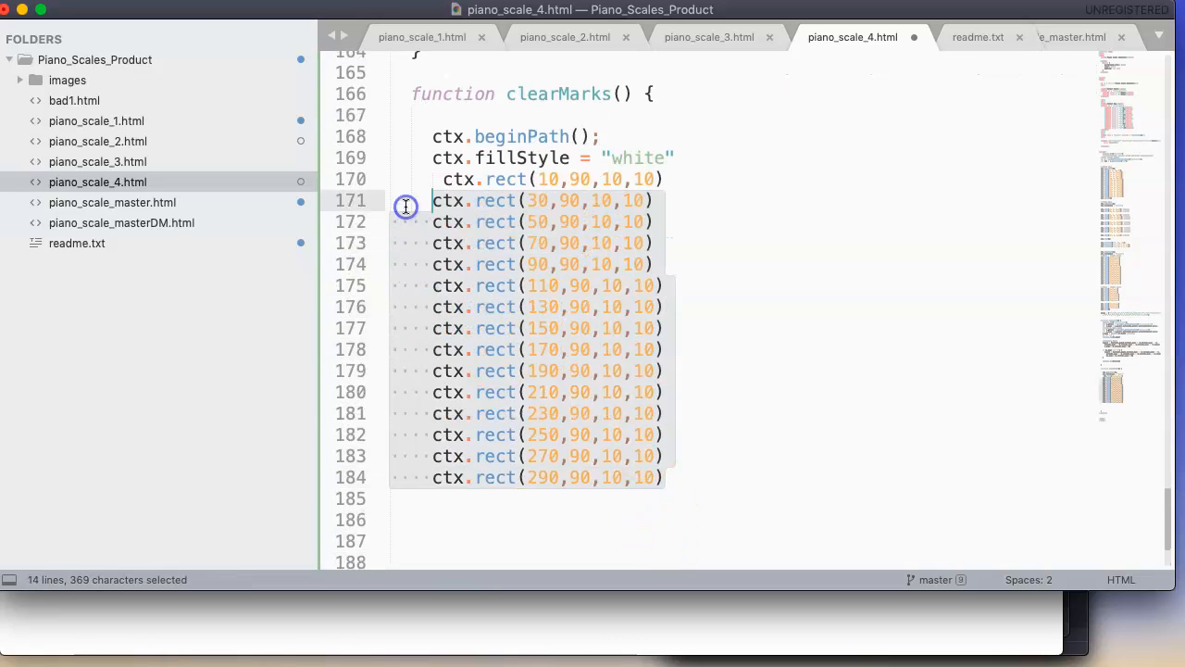
{"action": "mouse_move", "coordinate": [684, 435]}
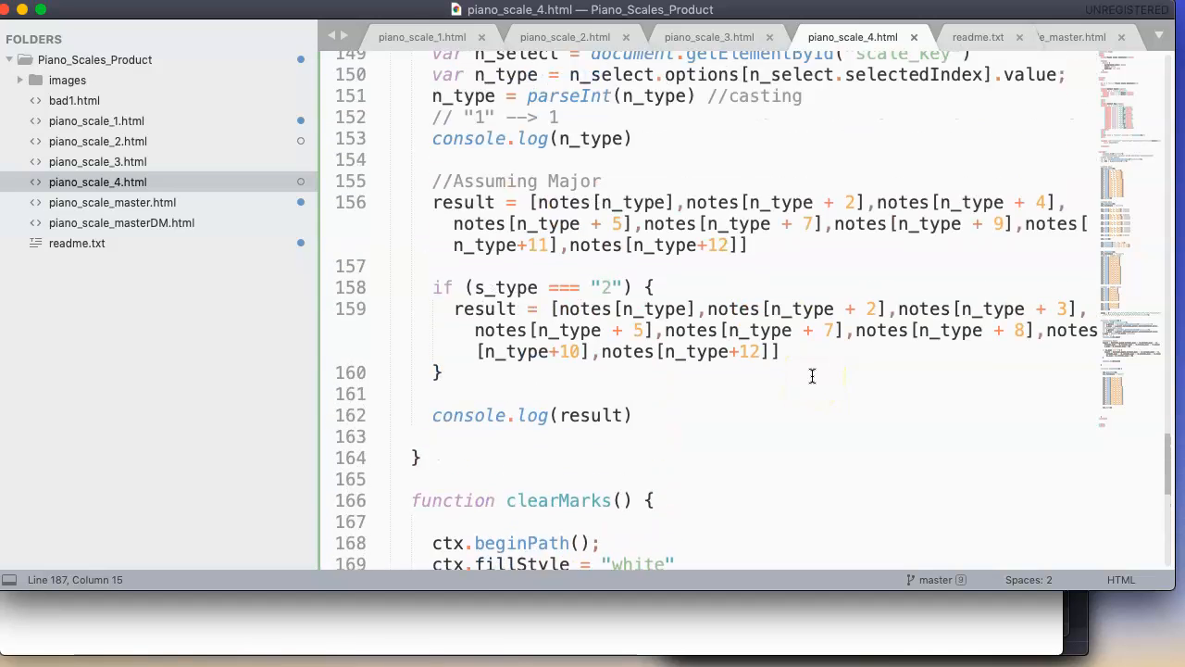
{"action": "scroll", "scroll_direction": "down", "scroll_amount": 3}
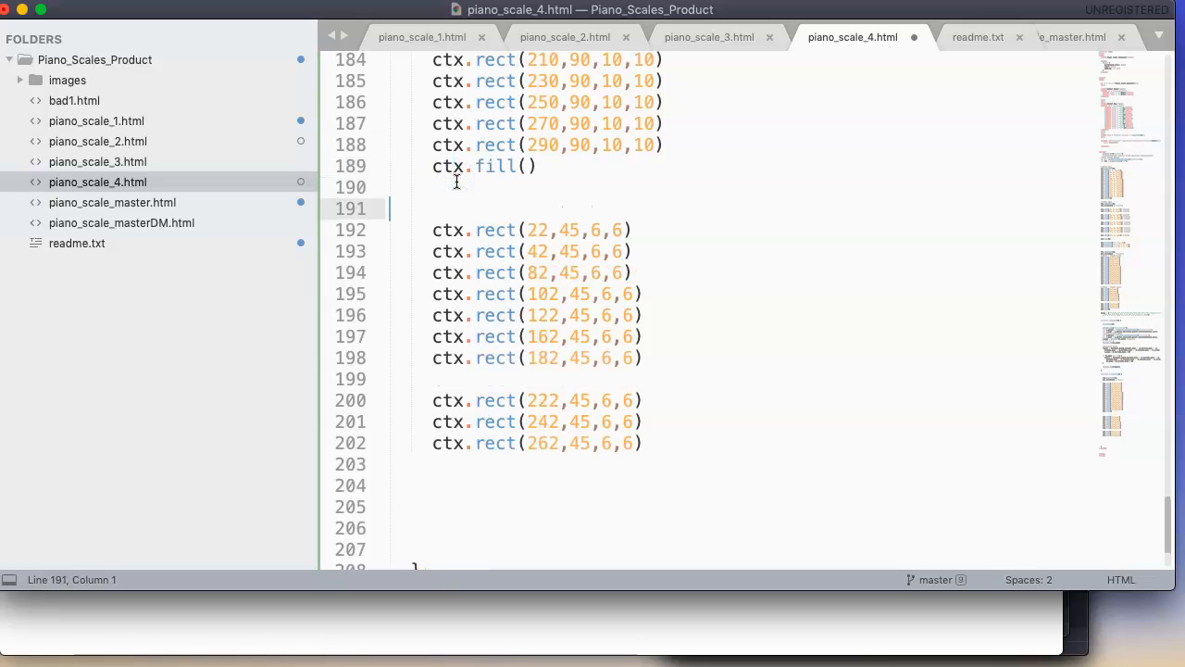
Start the black-key mark rectangles in clearMarks with ctx.beginPath();
{"action": "type", "text": "ctx.beginPath();"}
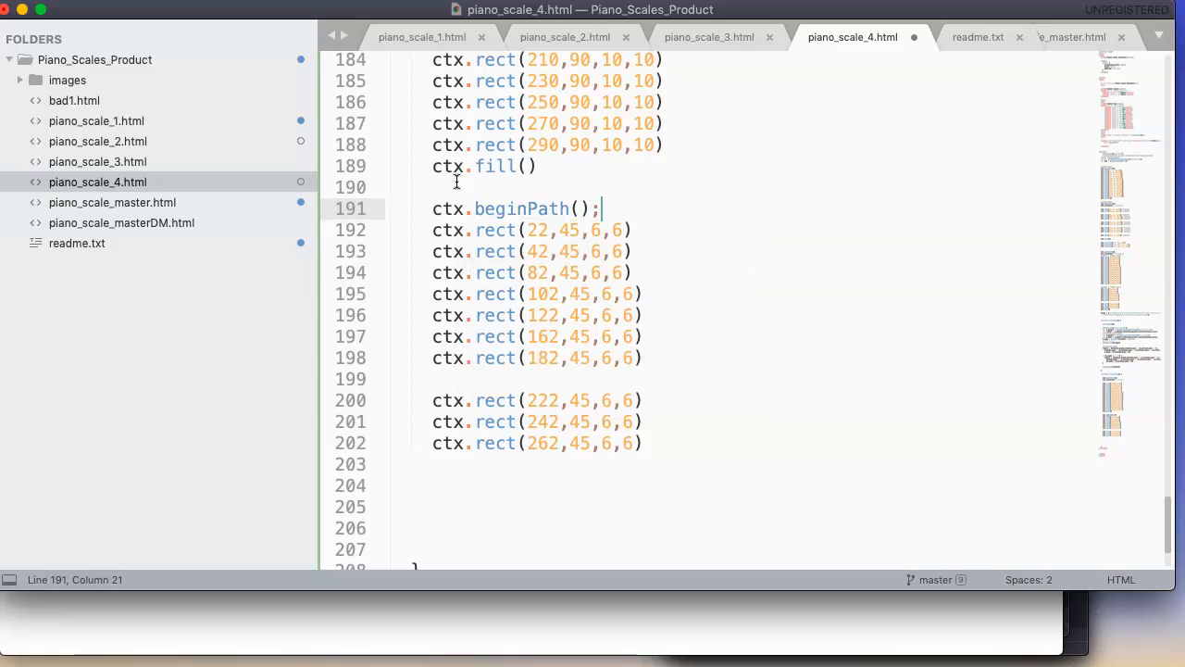